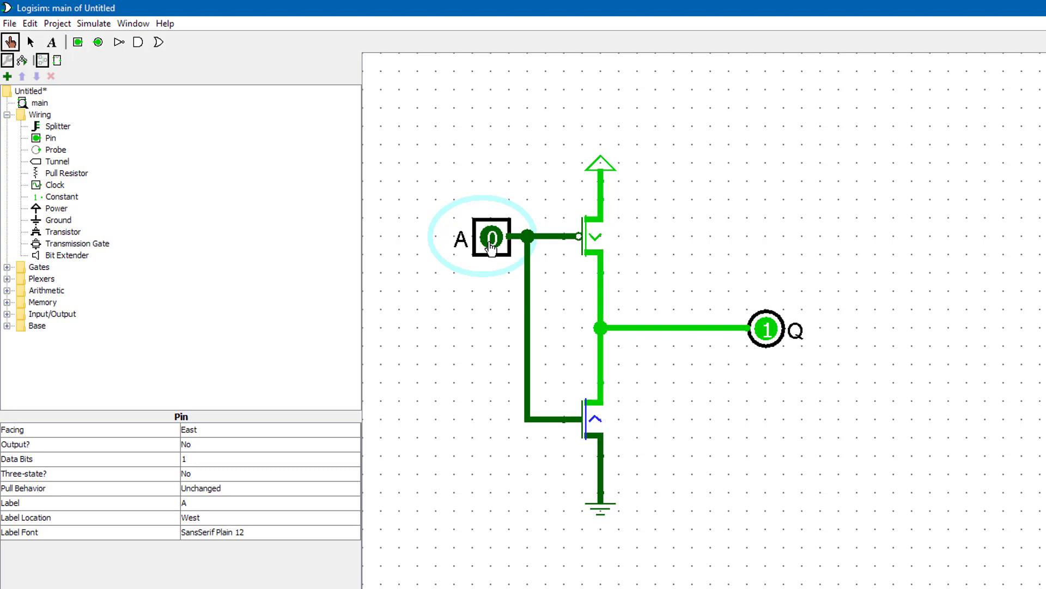
- Toggle input pin A of the transistor inverter and watch output Q respond
left_click(491, 238)
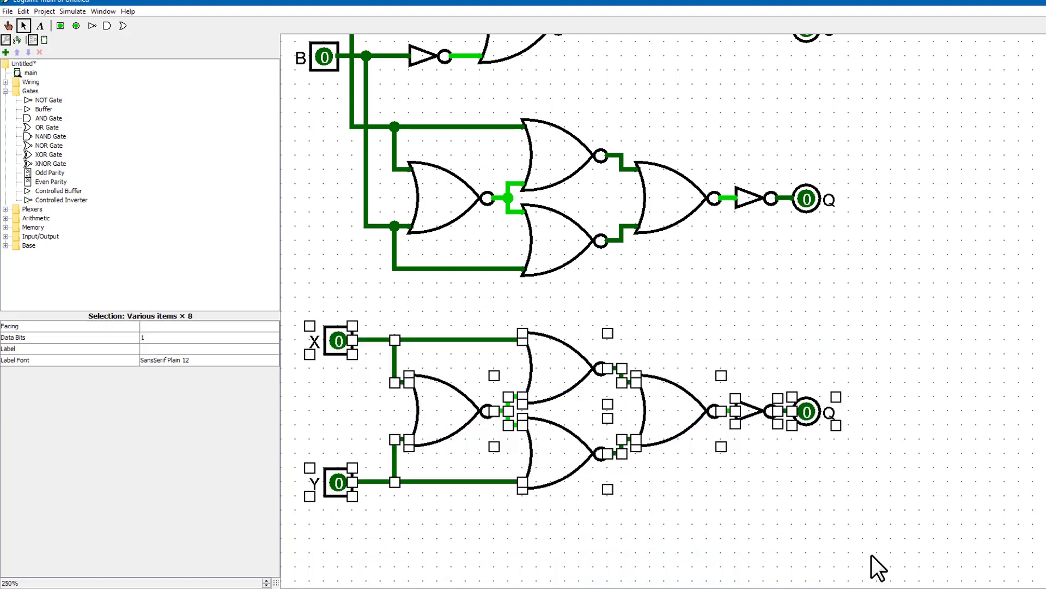
- Scroll the canvas down toward the X/Y NOR circuit copy
scroll("down", 3)
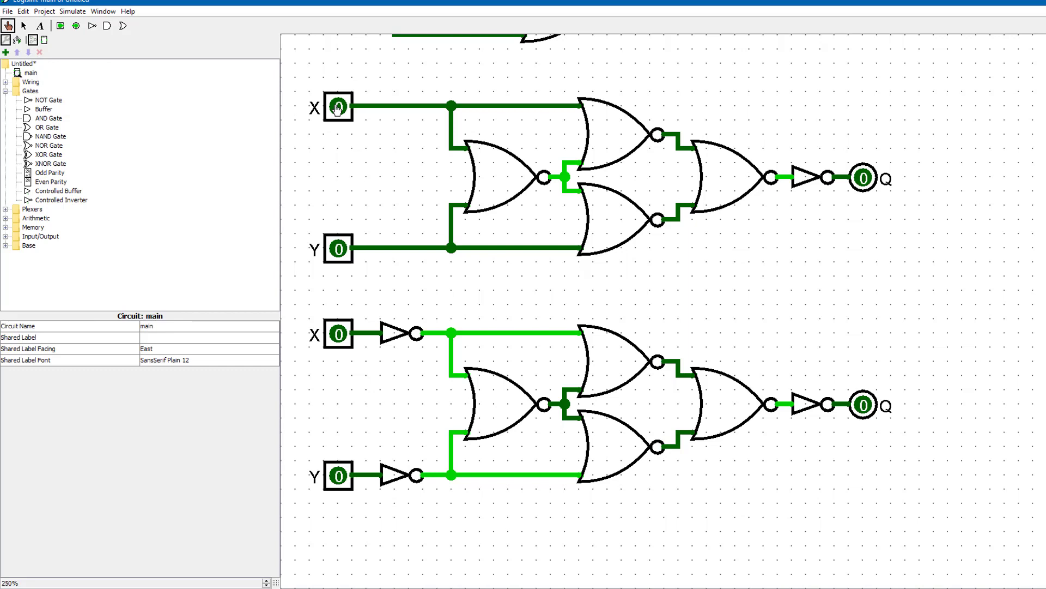
left_click(339, 333)
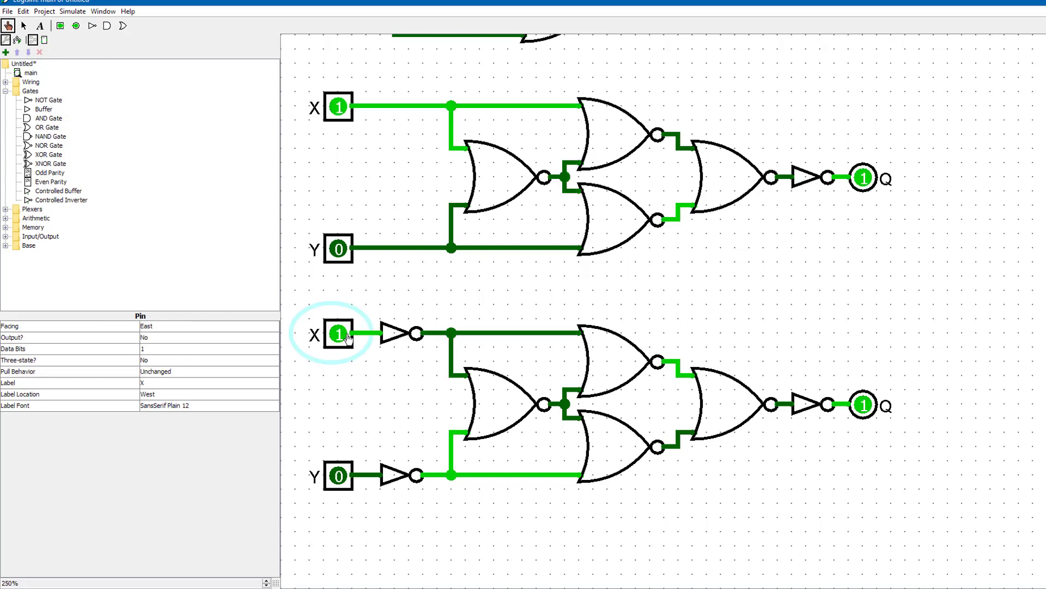
left_click(337, 475)
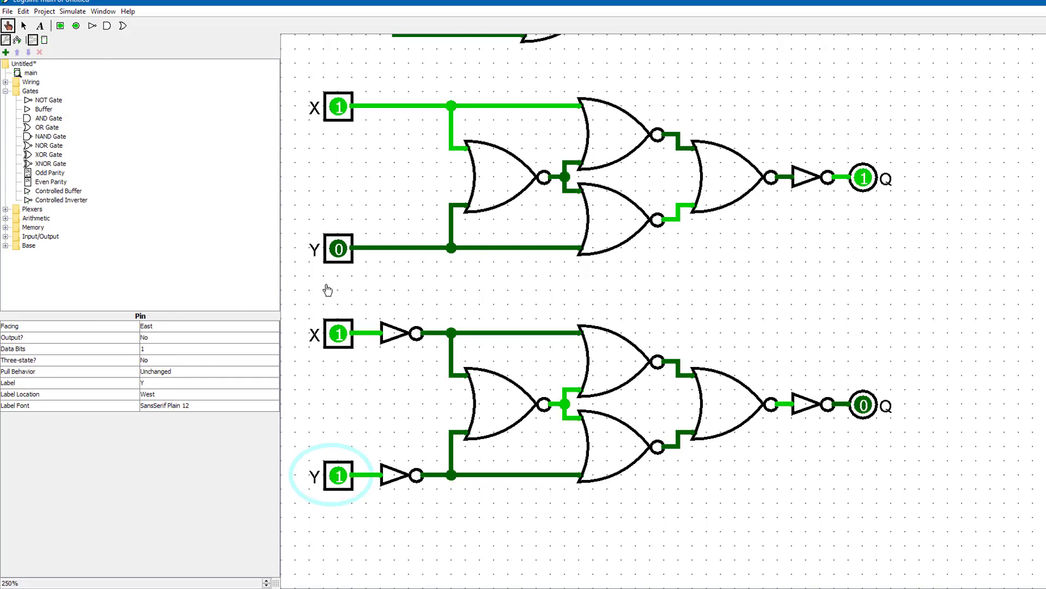
left_click(337, 249)
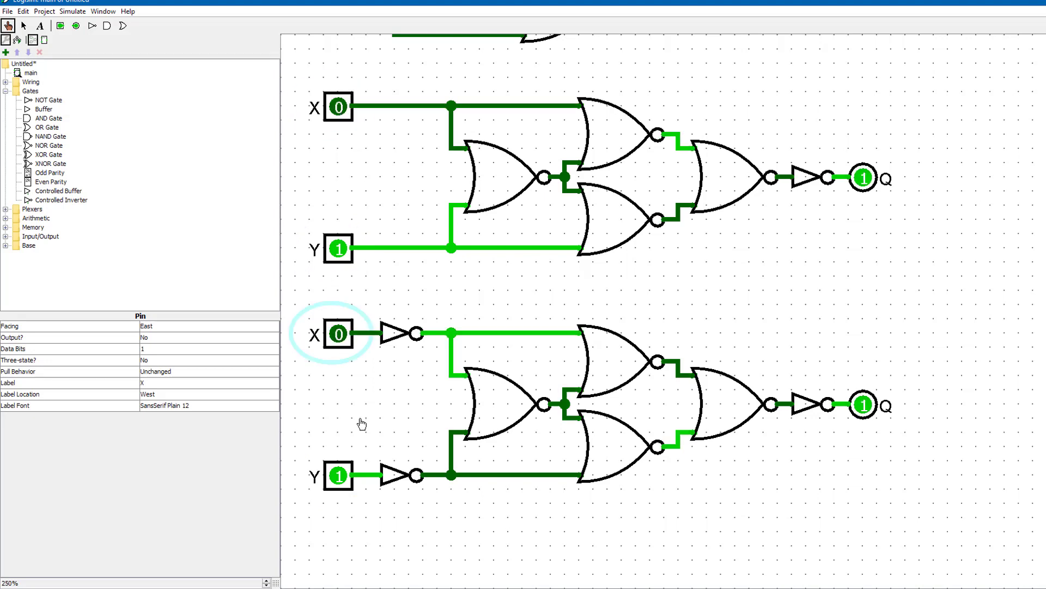
left_click(338, 475)
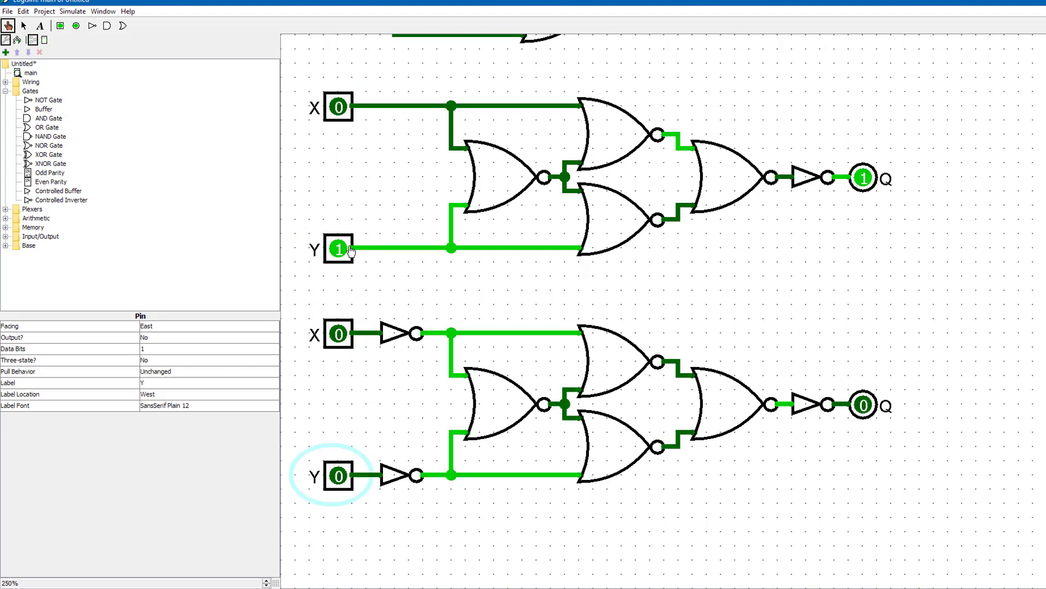
left_click(338, 248)
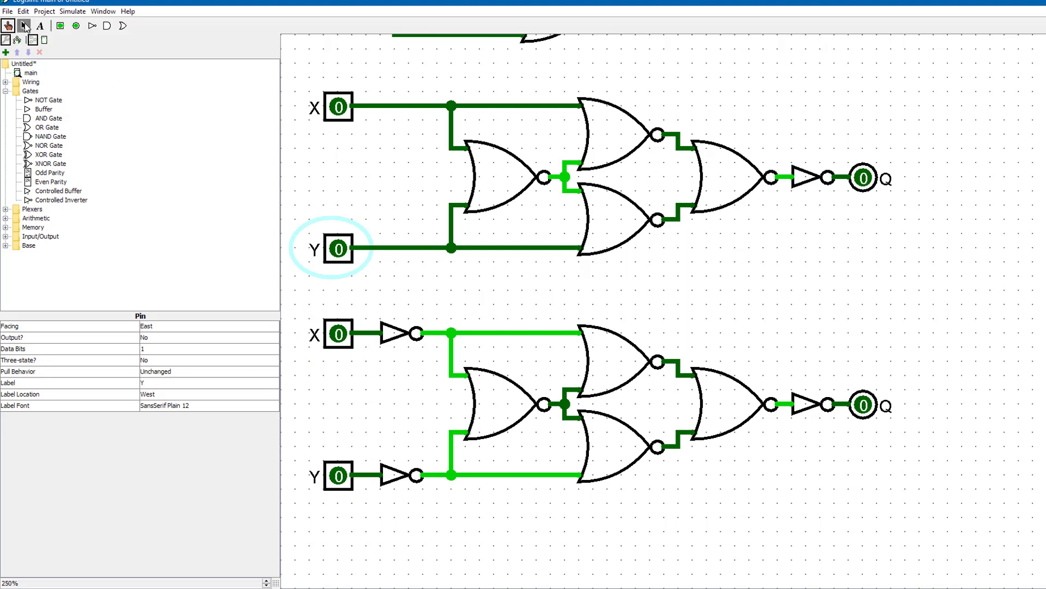
left_click(689, 526)
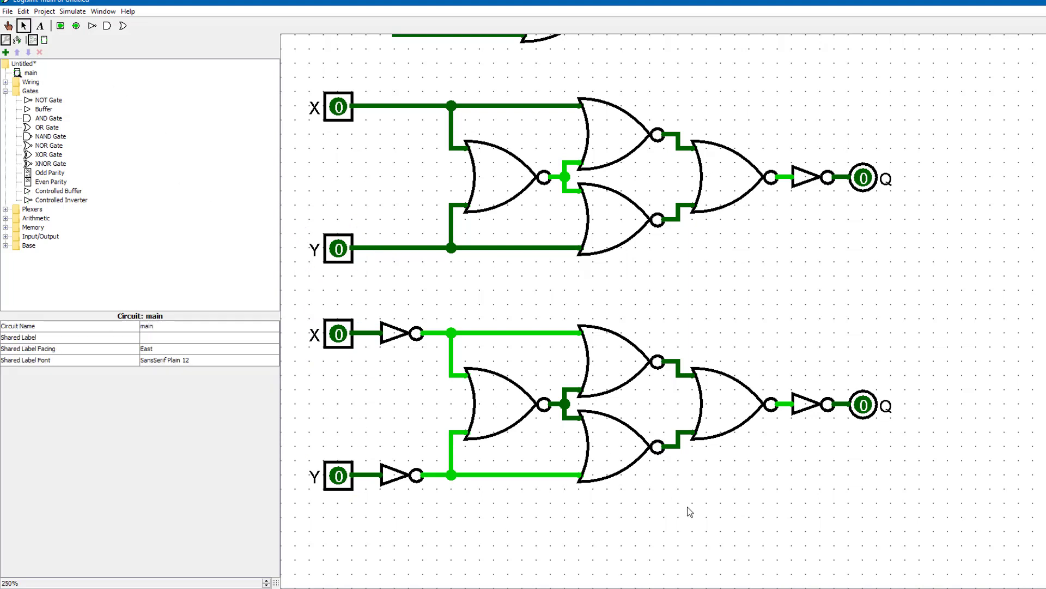
mouse_move(298, 92)
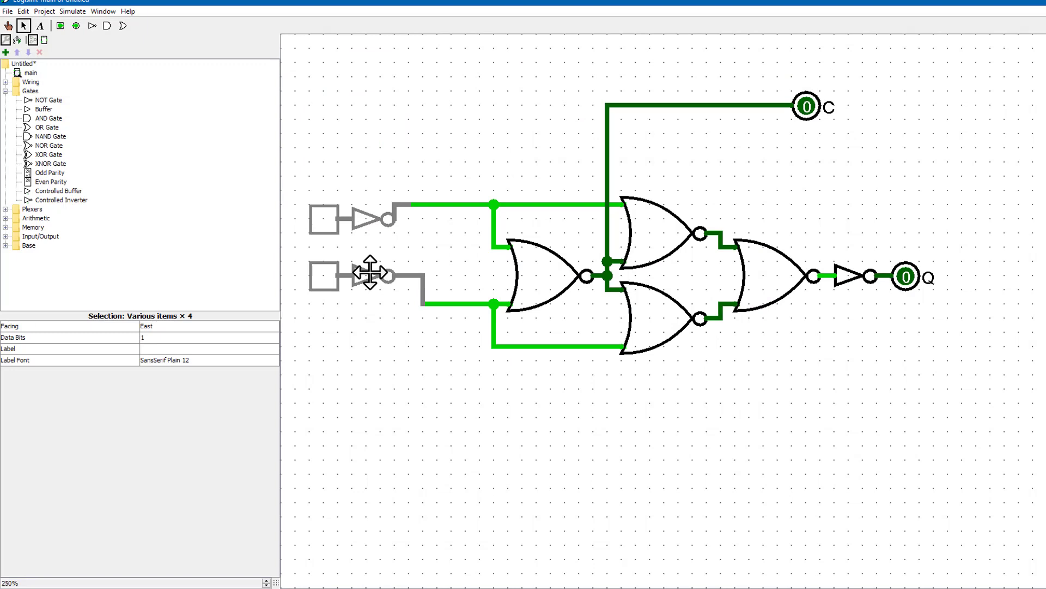
- Drop the moved input pins and inverters, then poke A and B to test carry C
left_click(407, 375)
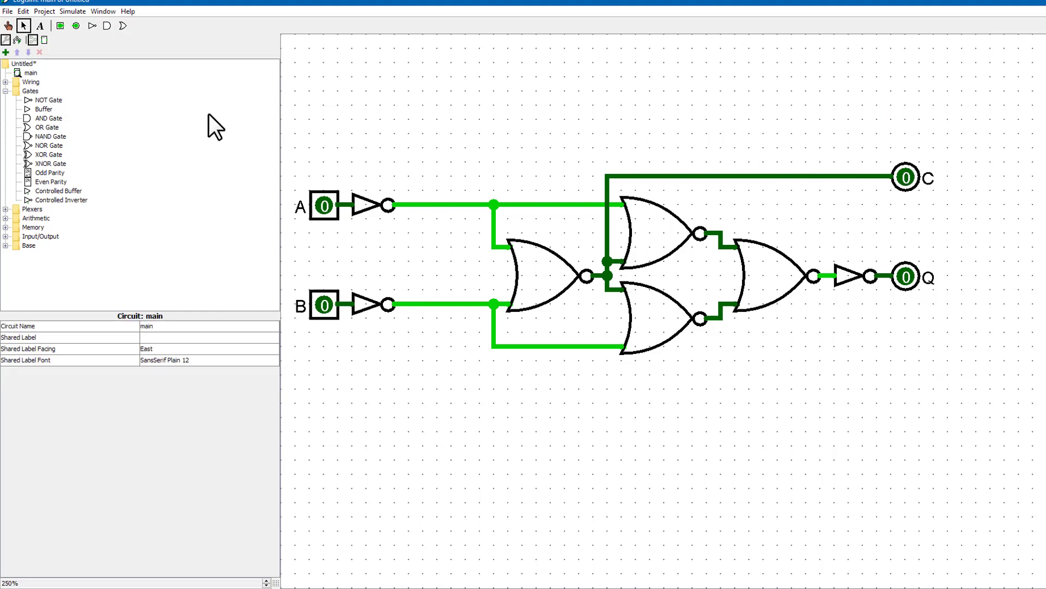
left_click(324, 205)
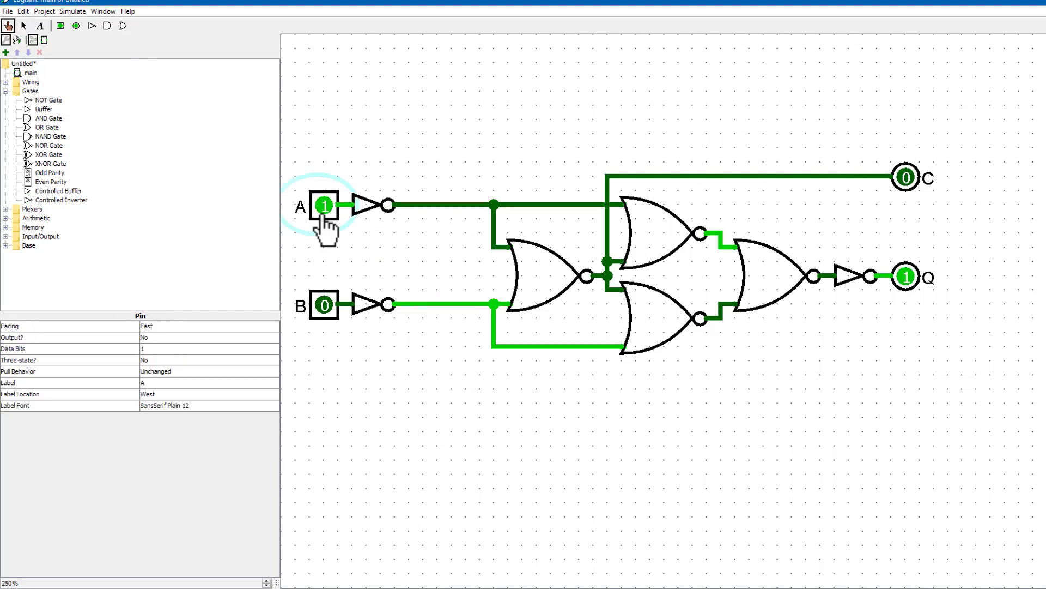
left_click(323, 305)
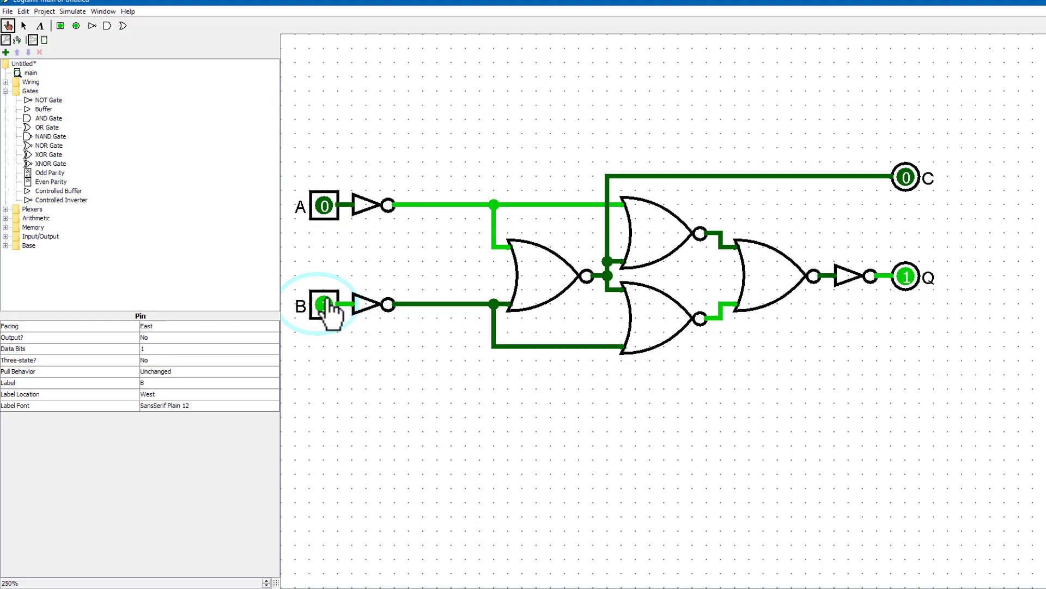
left_click(323, 205)
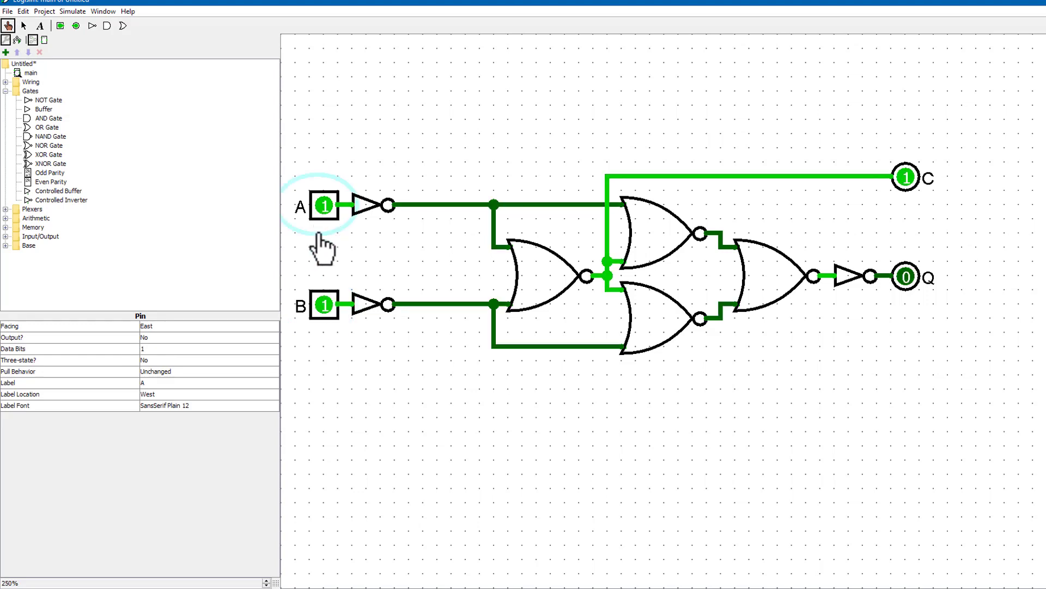
left_click(325, 305)
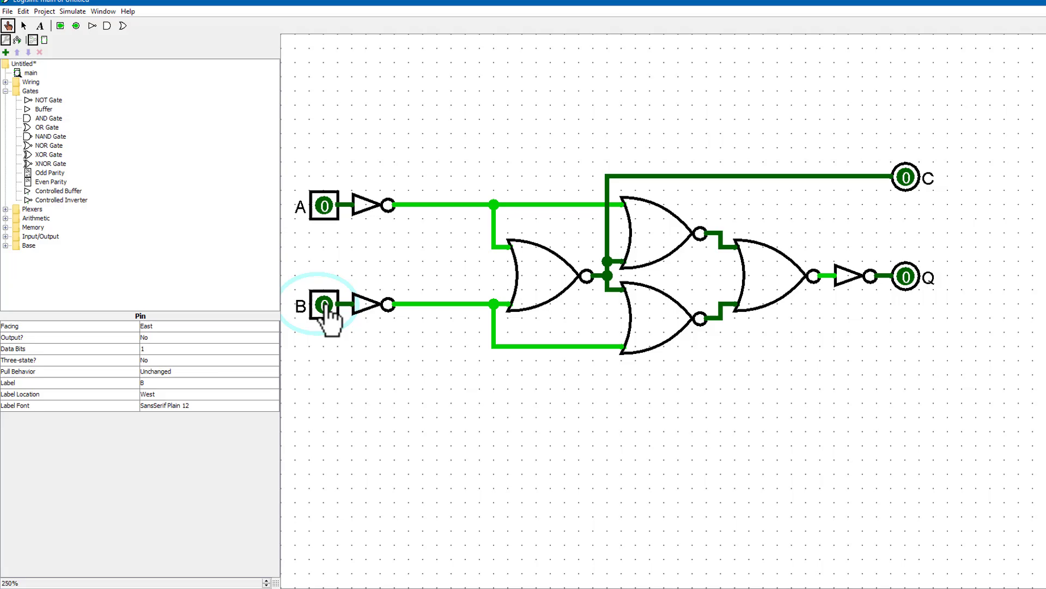
left_click(25, 26)
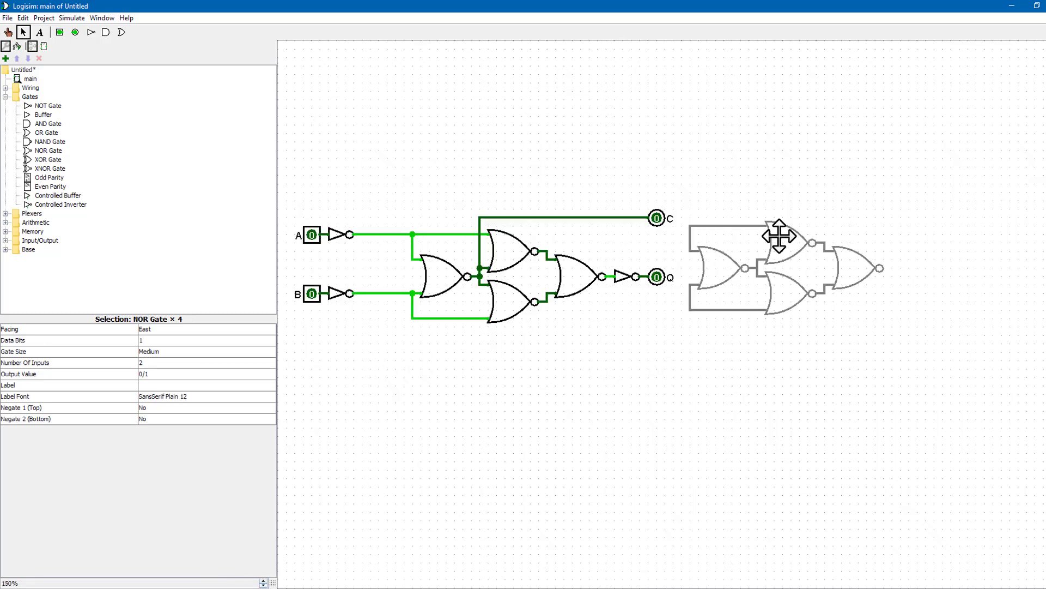
- Place the copied NOR gates to the right of the half adder's Q output
left_click(527, 239)
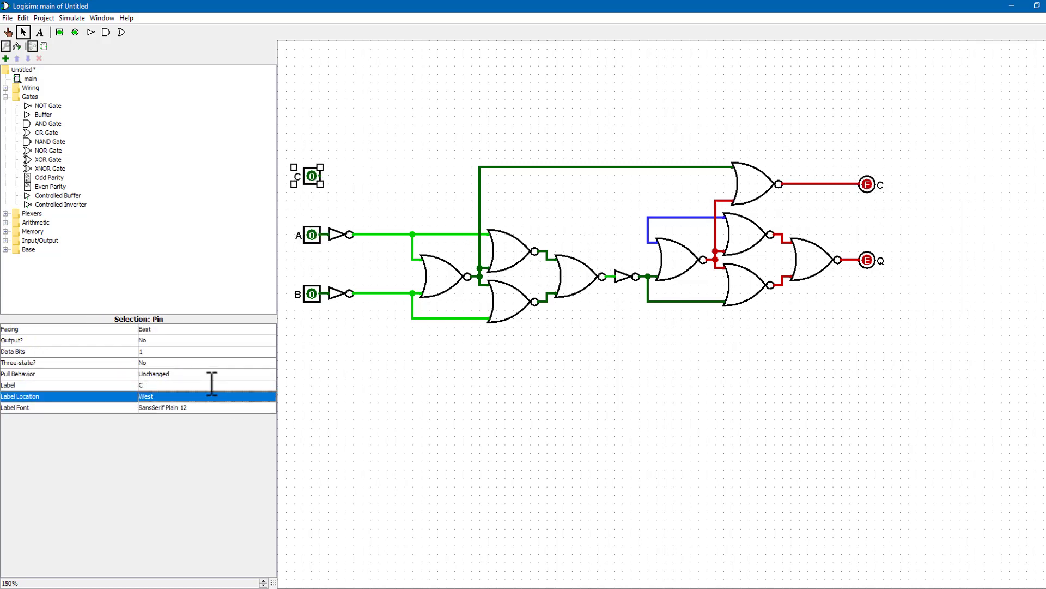
- Label the carry input 'C In', then poke inputs A and B, watching C Out and Q
type("In")
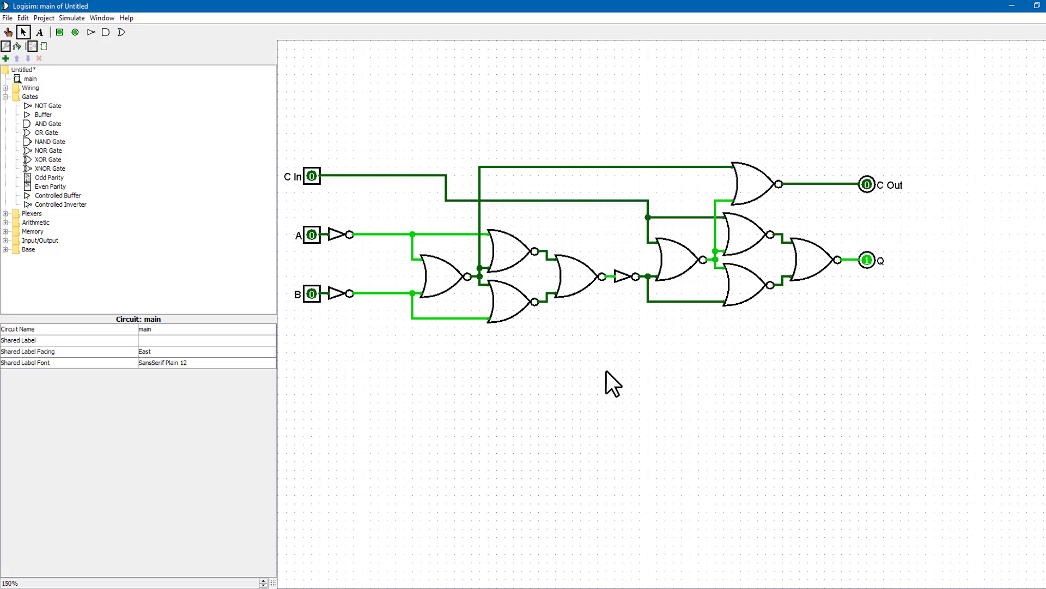
left_click(338, 234)
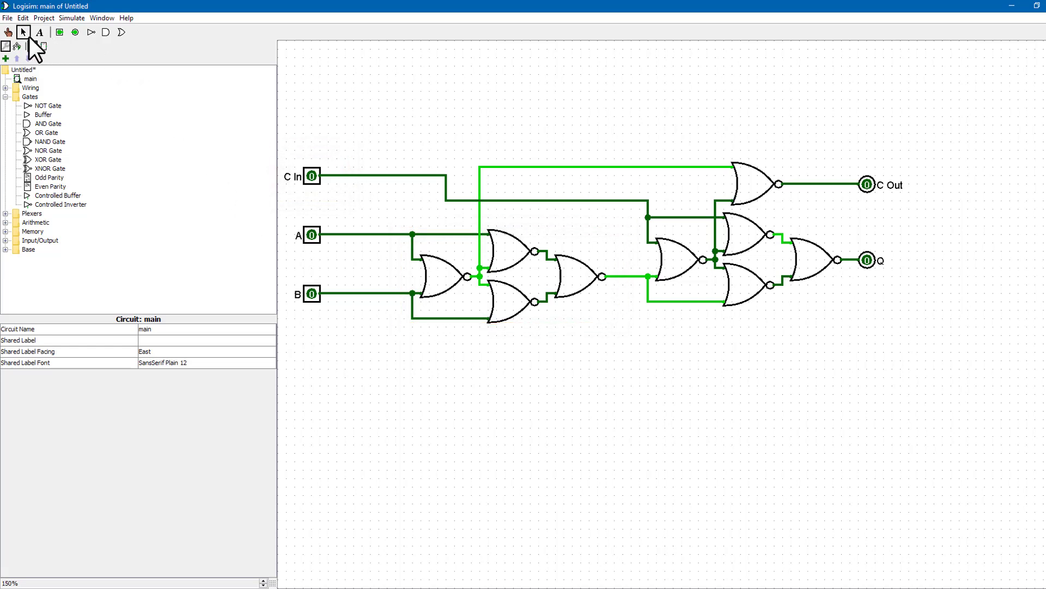
left_click(8, 31)
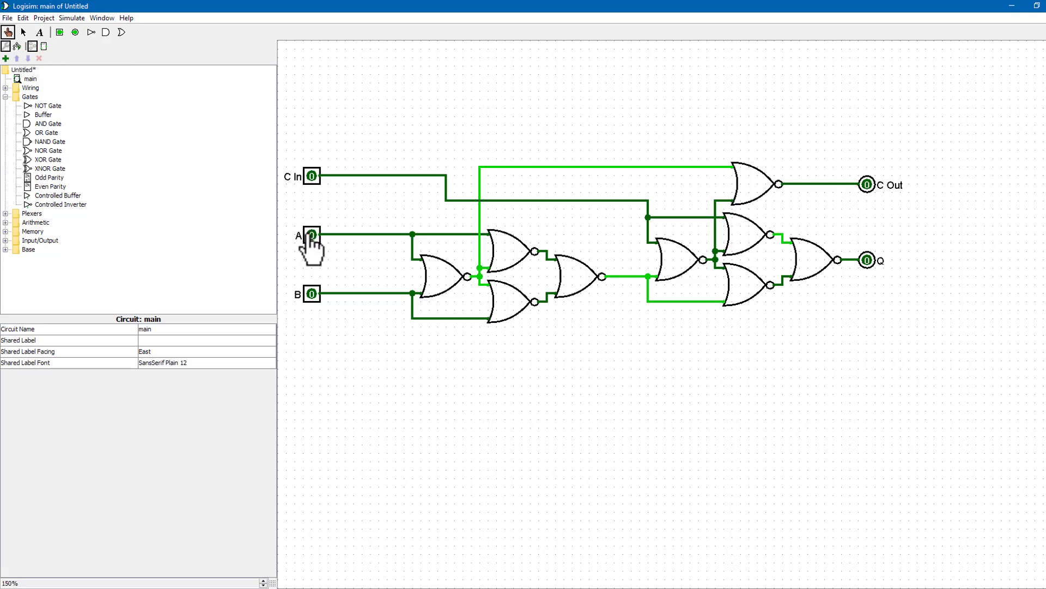
left_click(311, 235)
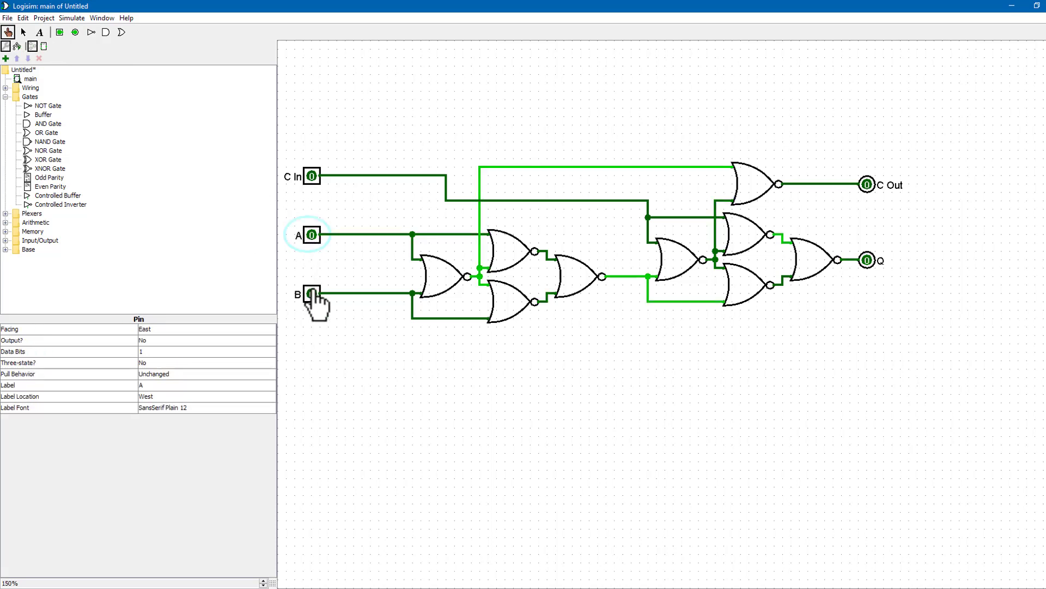
mouse_move(310, 243)
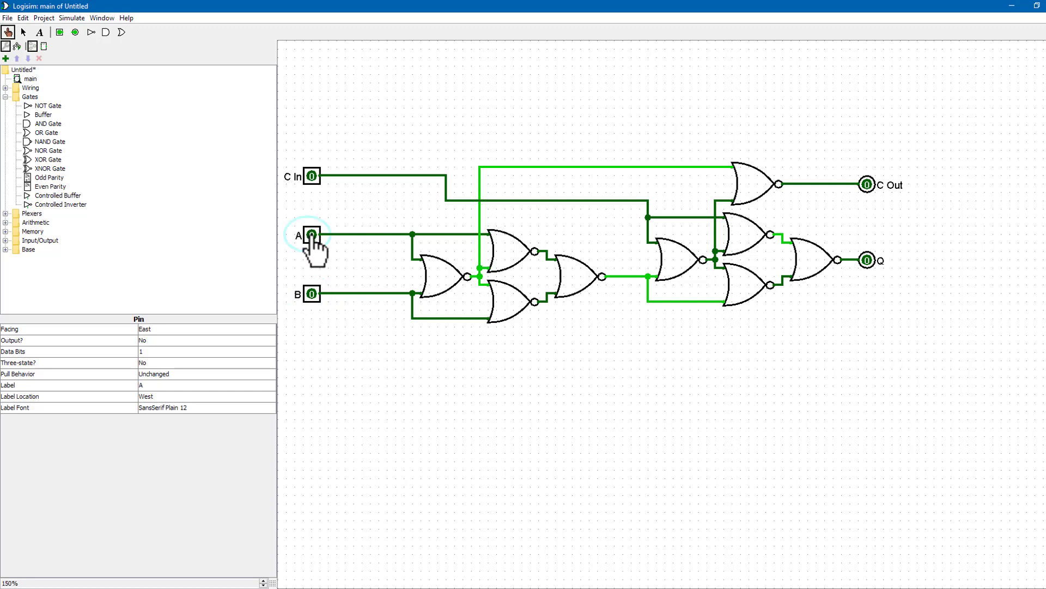
left_click(311, 176)
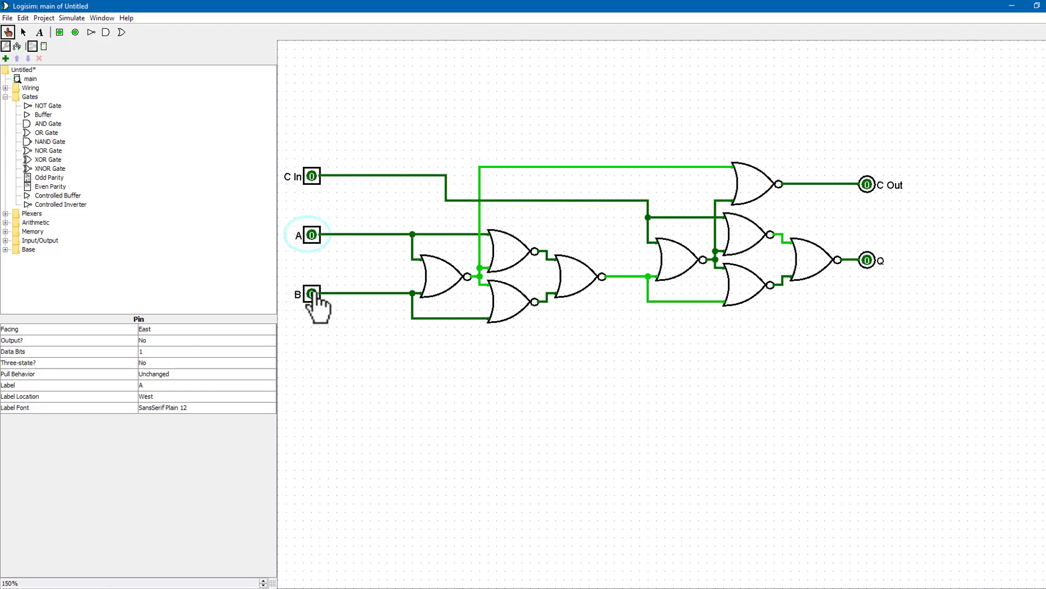
left_click(311, 176)
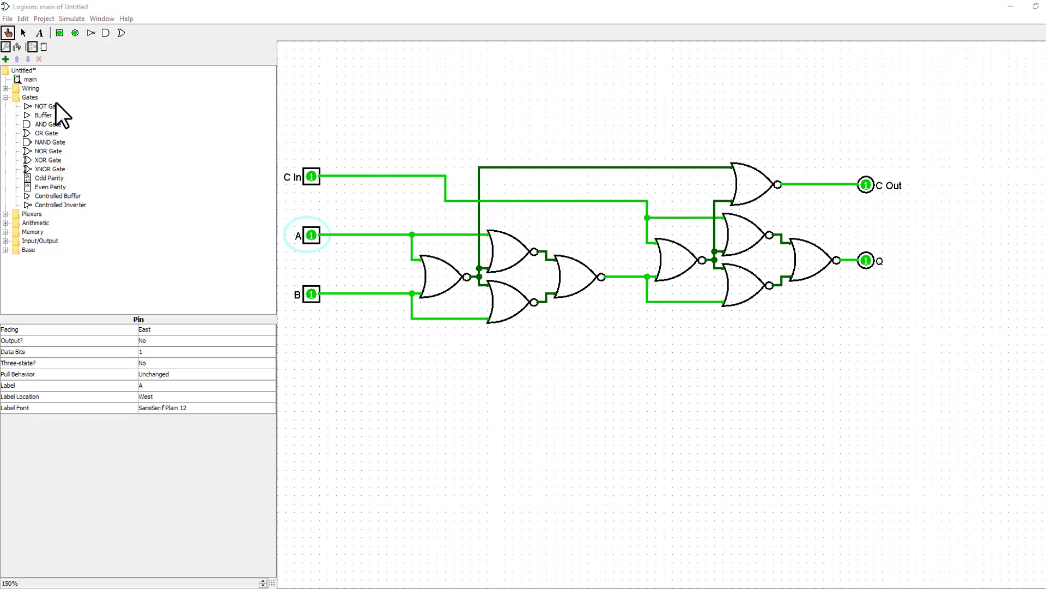
- Start editing the full adder block's appearance from the main circuit's context menu
right_click(26, 79)
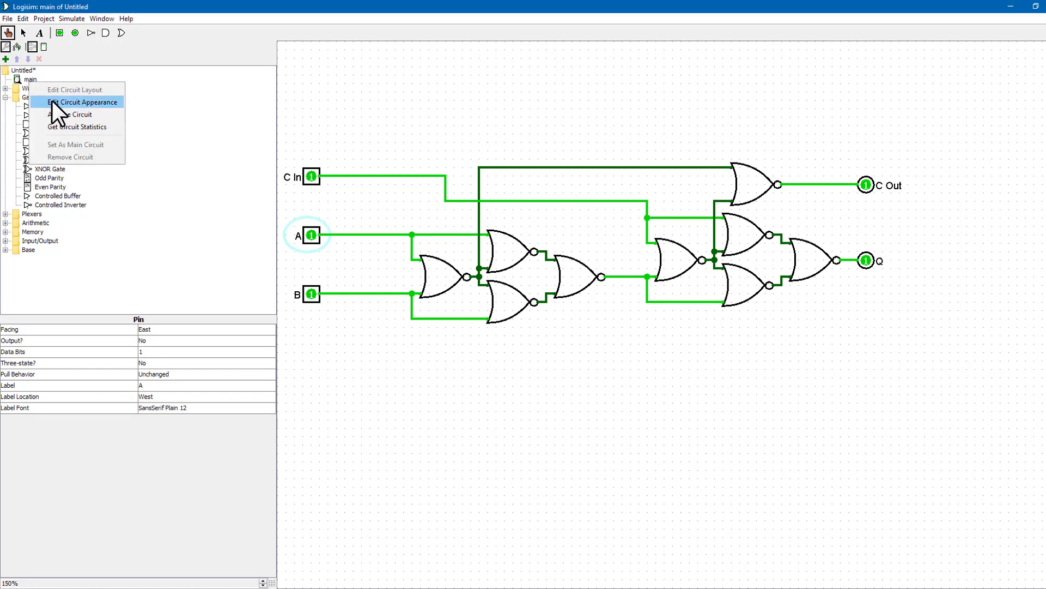
left_click(83, 102)
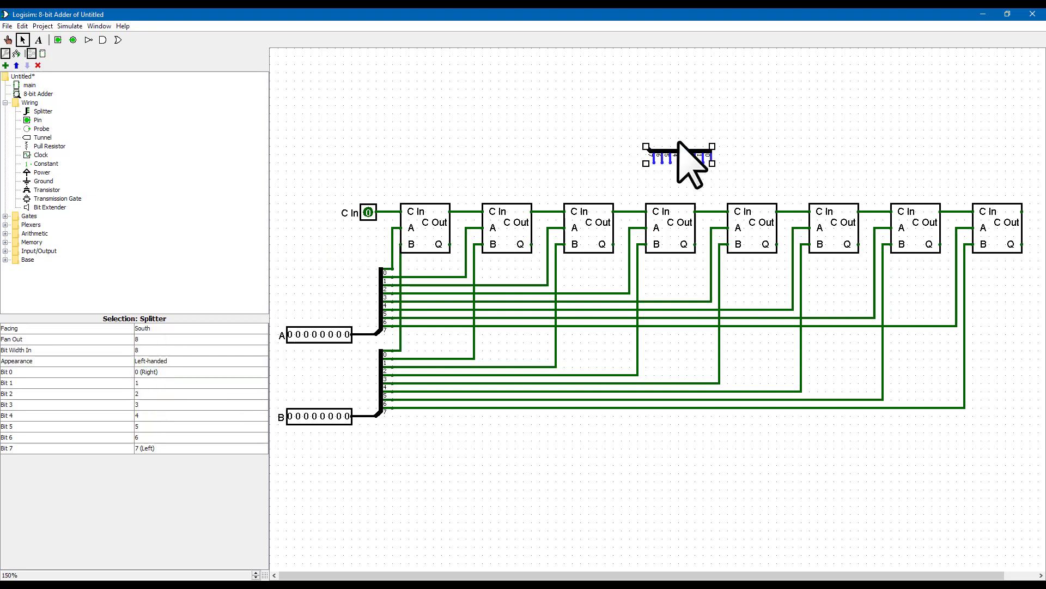
- Place the splitter gathering the eight Q bits and finish labelling the C Out pin
left_click(200, 415)
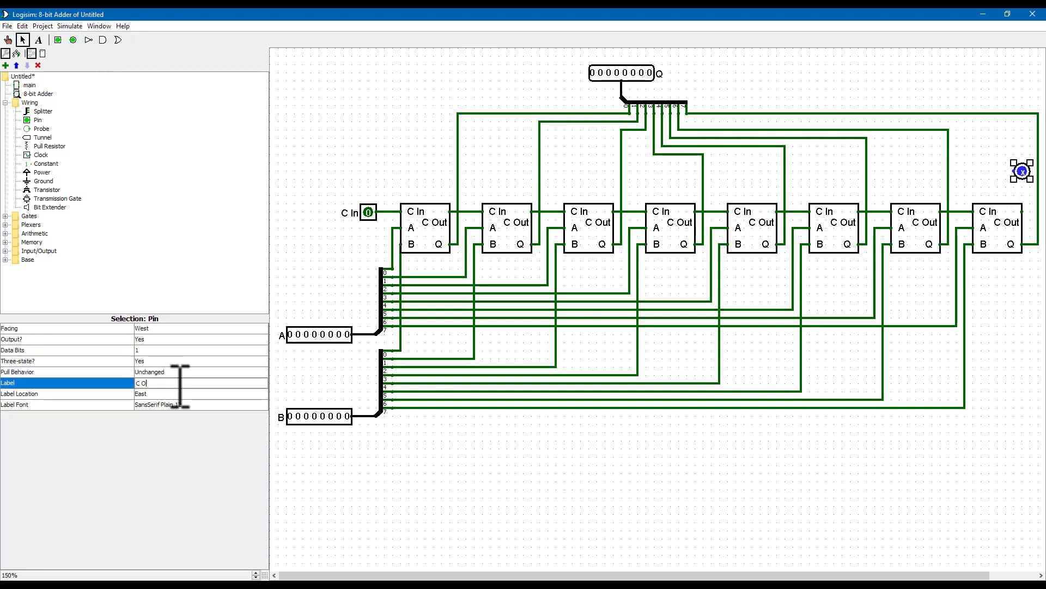
left_click(1016, 367)
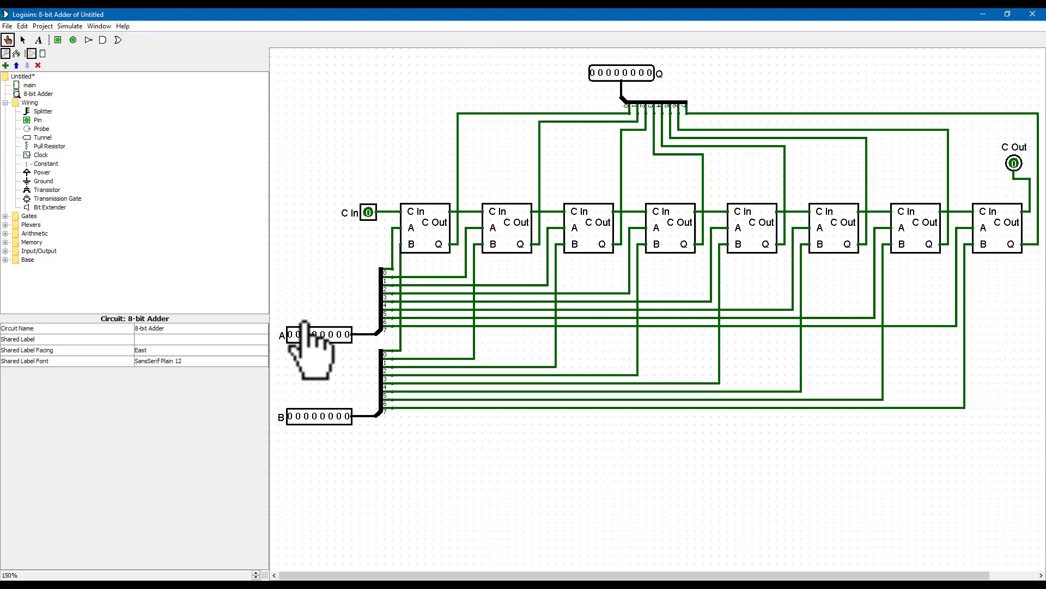
- Poke A to 00000001 and B to 00000011, then toggle C In on and off
left_click(343, 334)
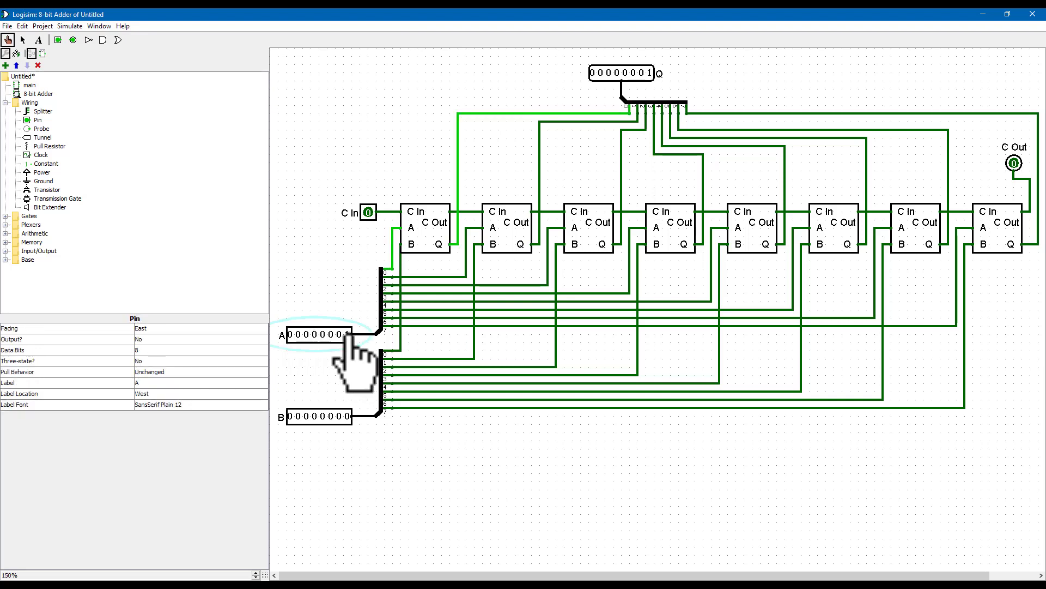
left_click(346, 335)
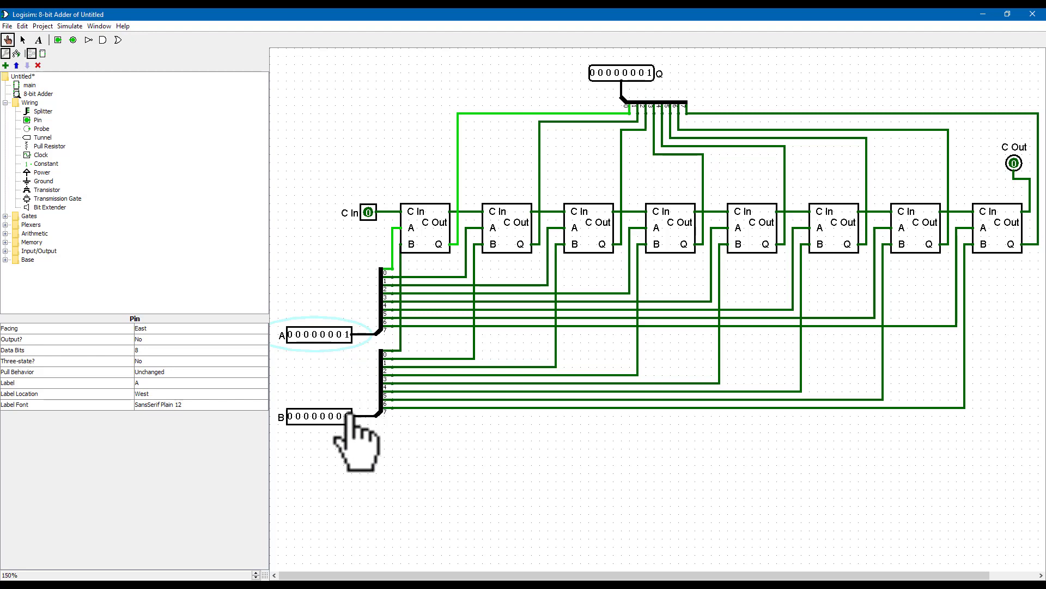
left_click(347, 417)
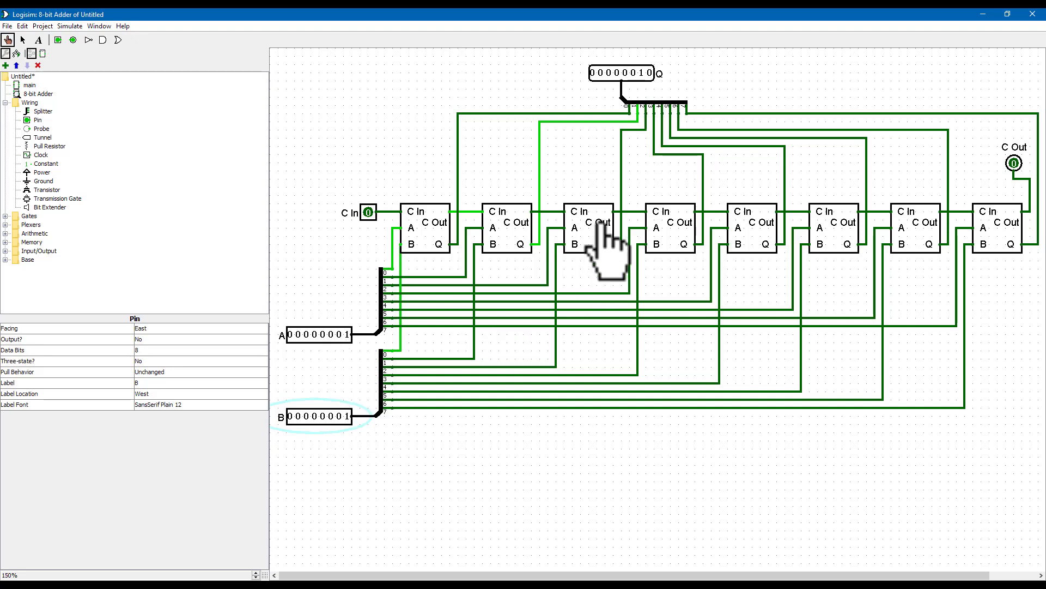
mouse_move(483, 387)
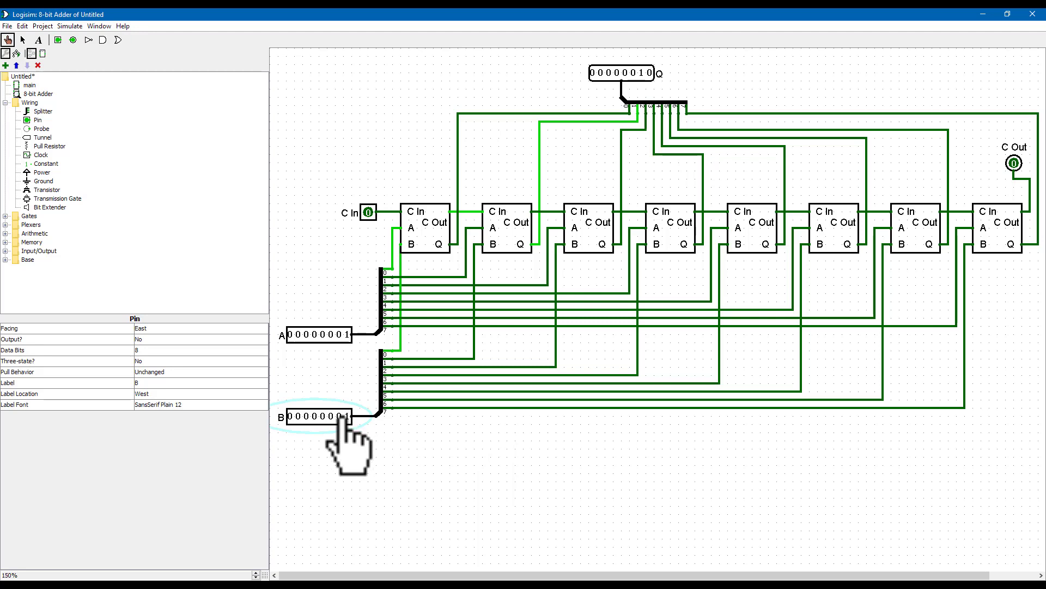
left_click(344, 417)
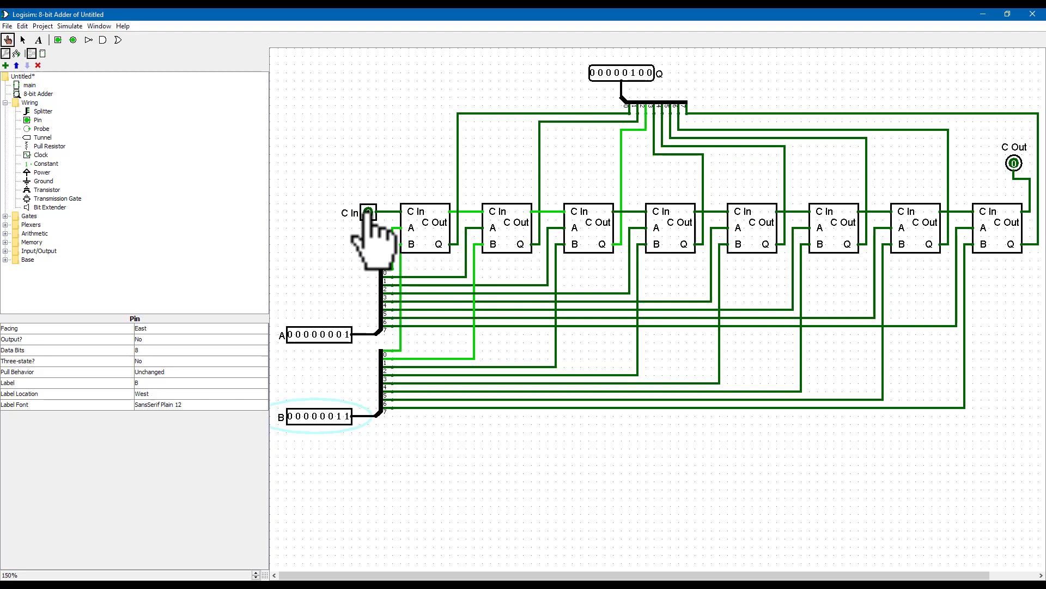
left_click(371, 212)
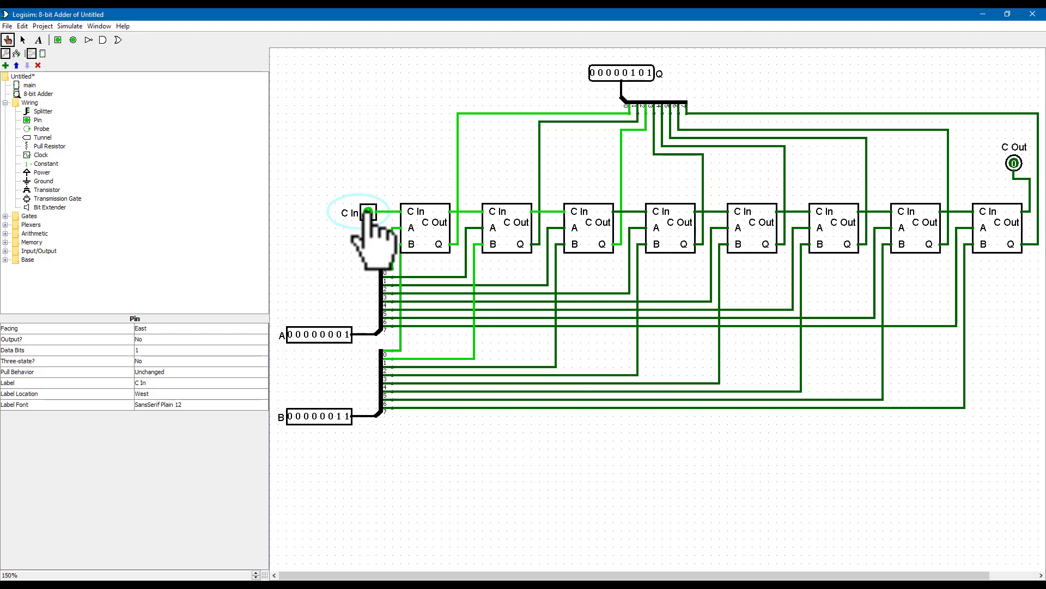
left_click(369, 212)
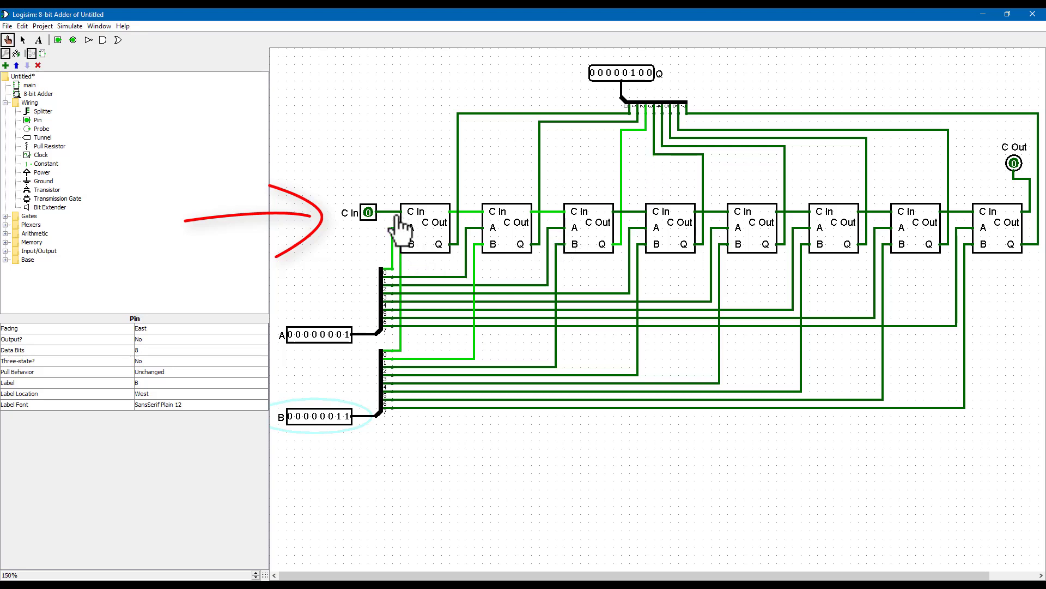
left_click(368, 212)
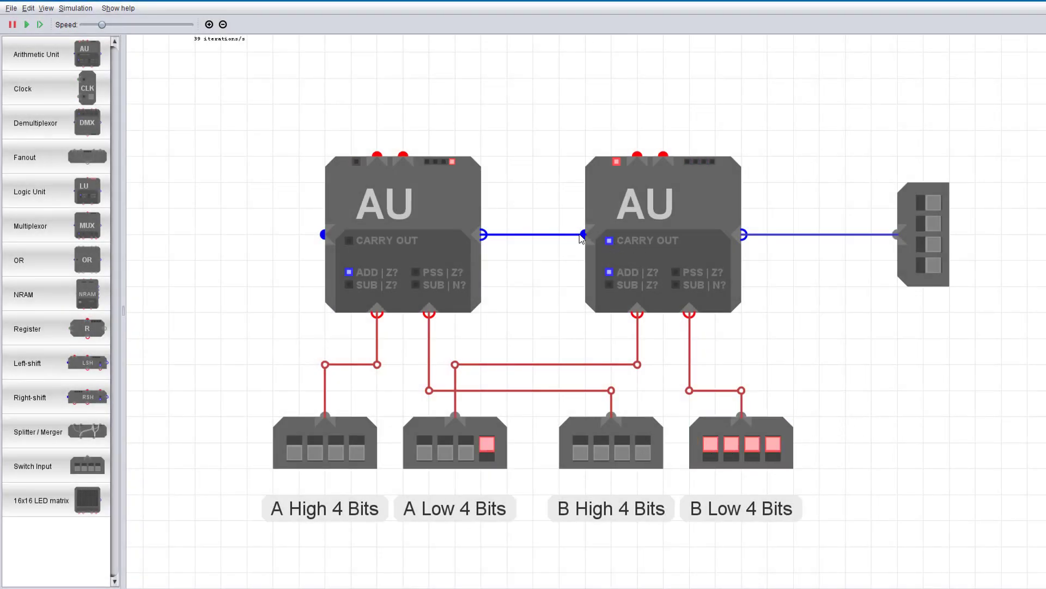
mouse_move(476, 241)
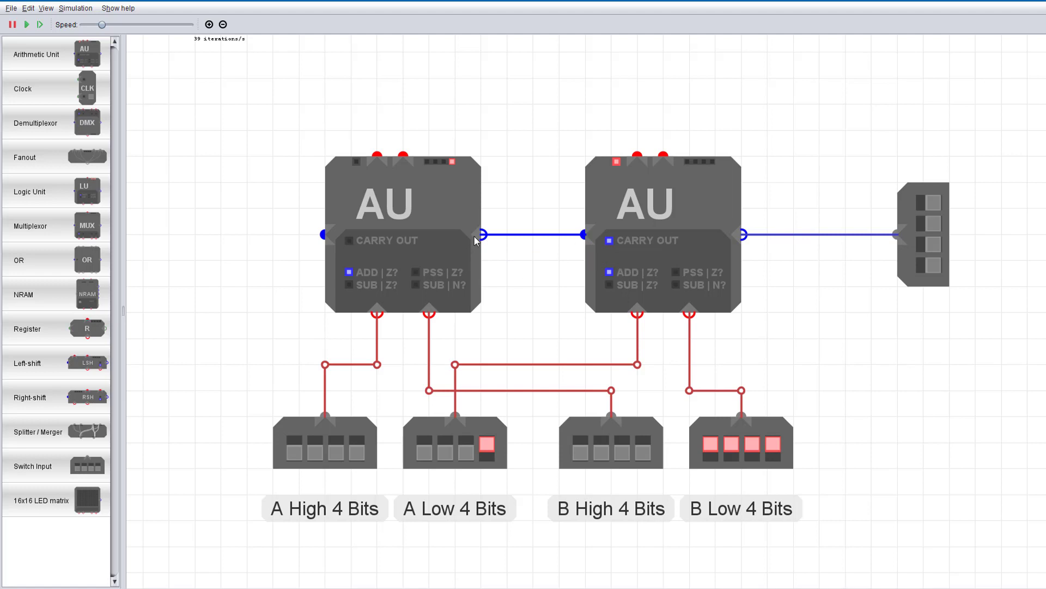
- Set an arithmetic unit's mode button and turn on one bit of B Low 4 Bits
left_click(354, 452)
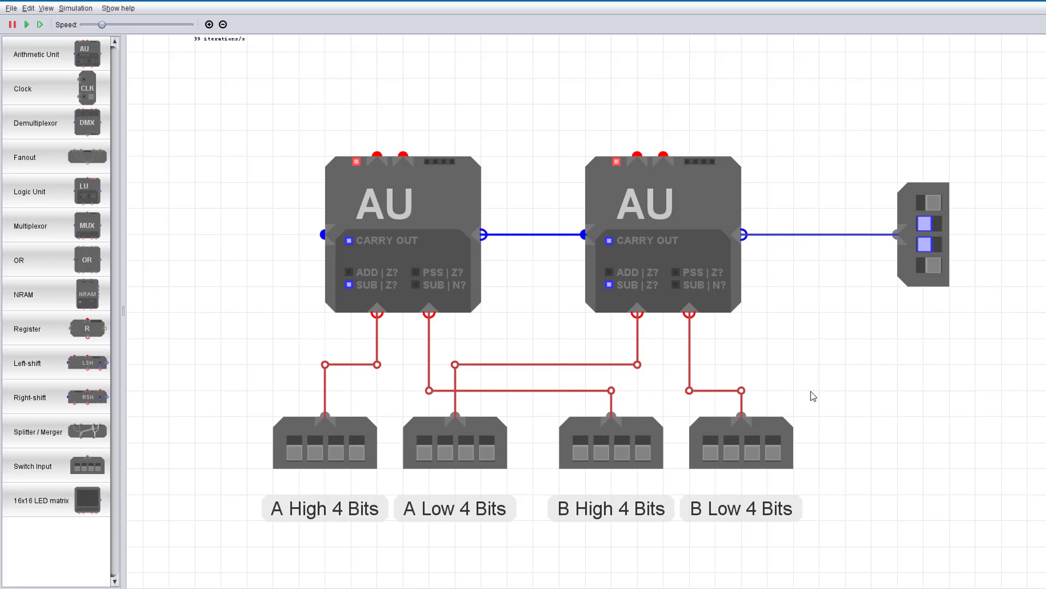
left_click(772, 449)
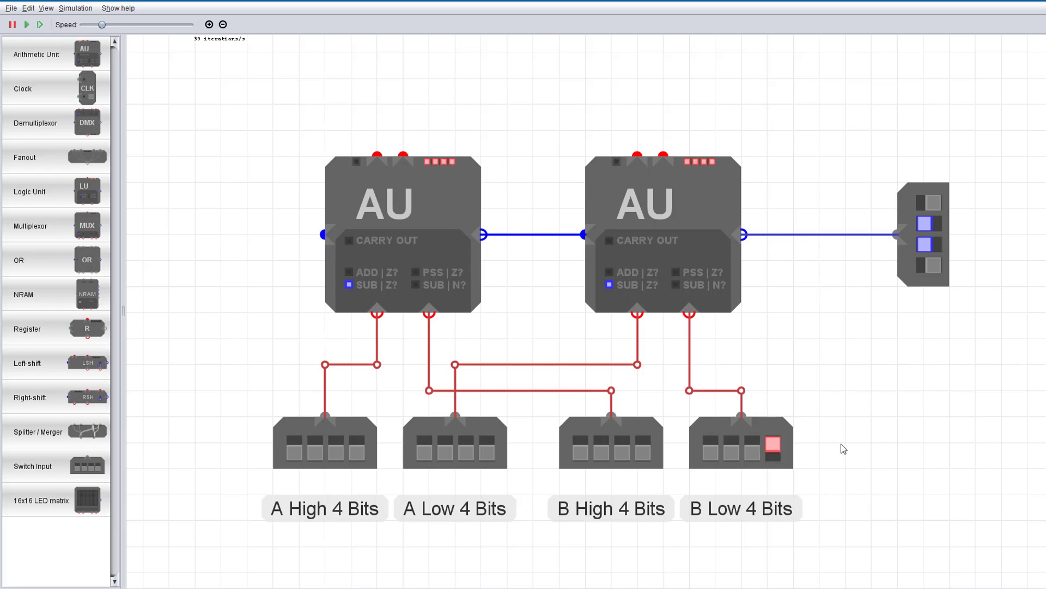
mouse_move(613, 291)
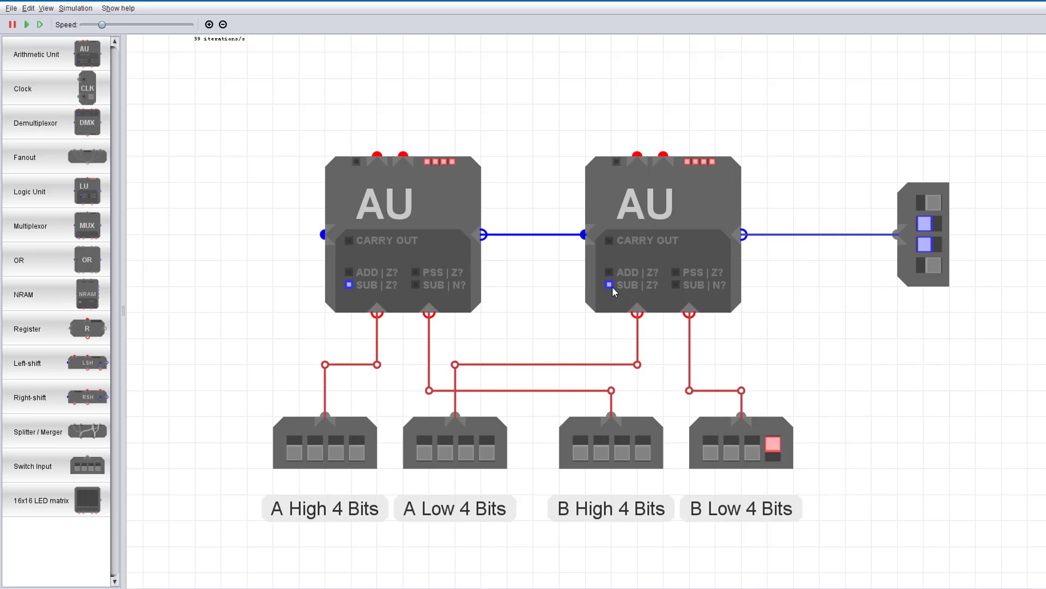